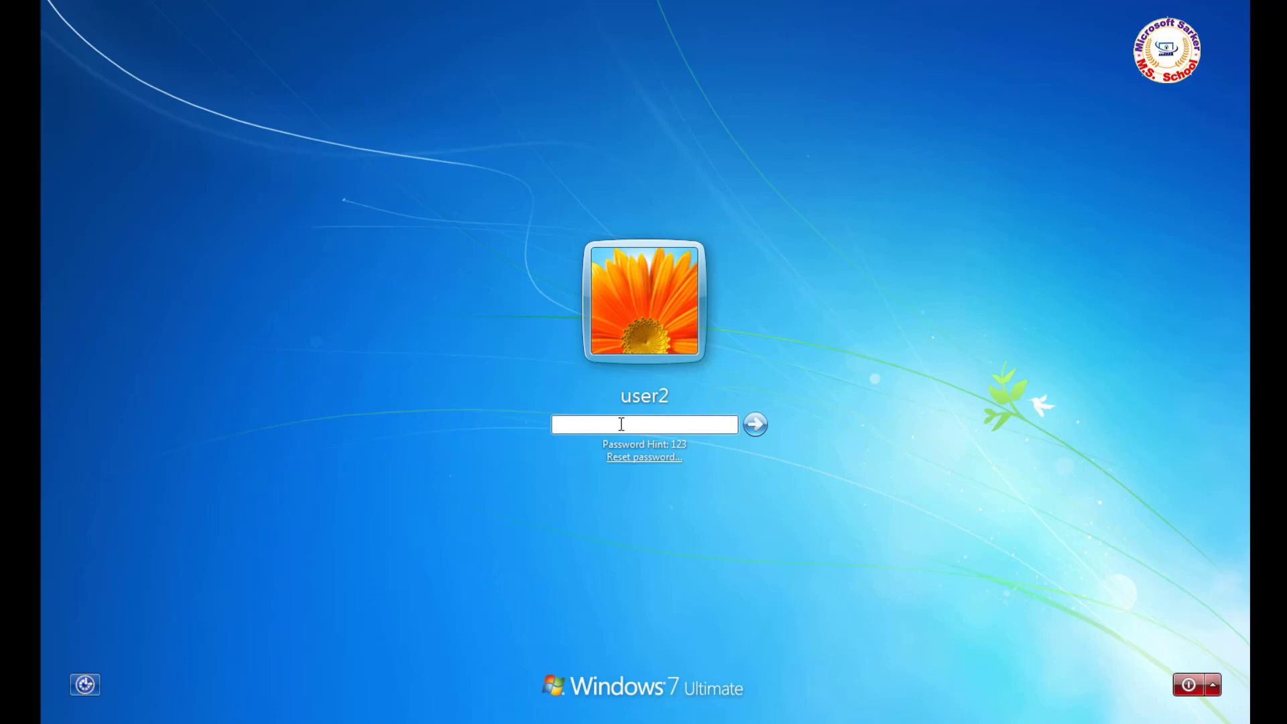
Submit password '123' for user2 and get the account-locked-out error.
type("123")
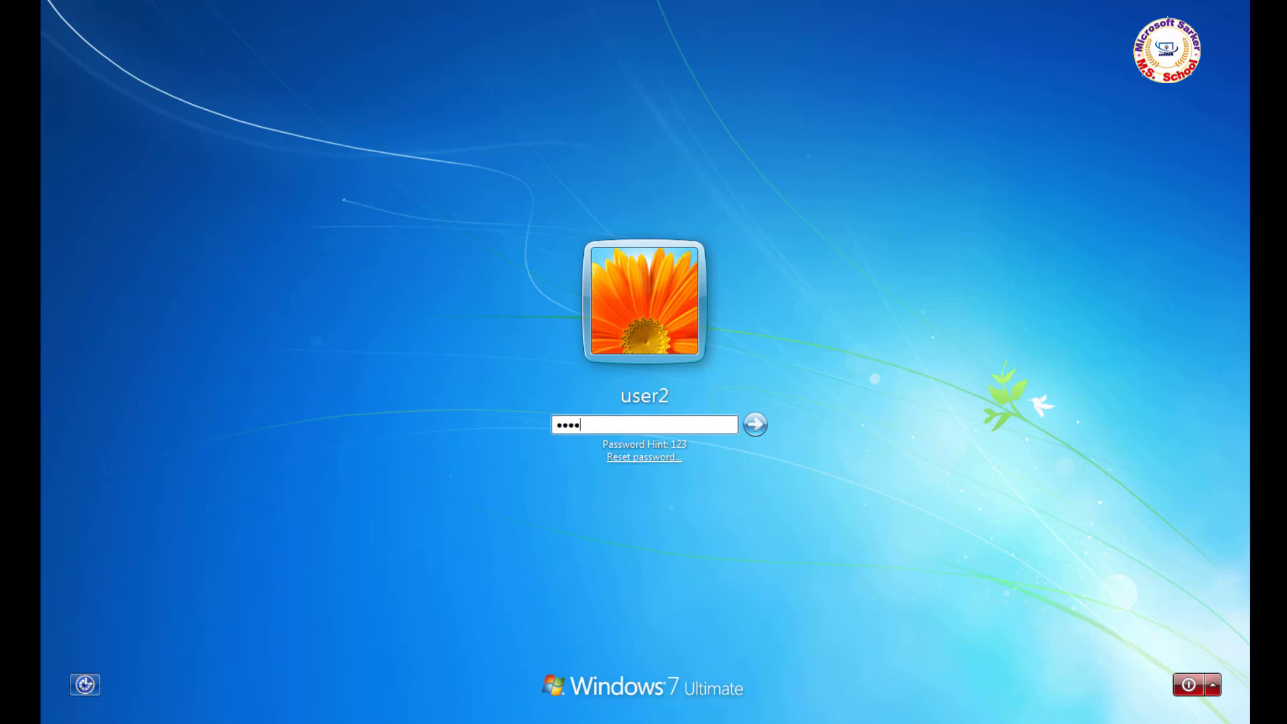
left_click(753, 425)
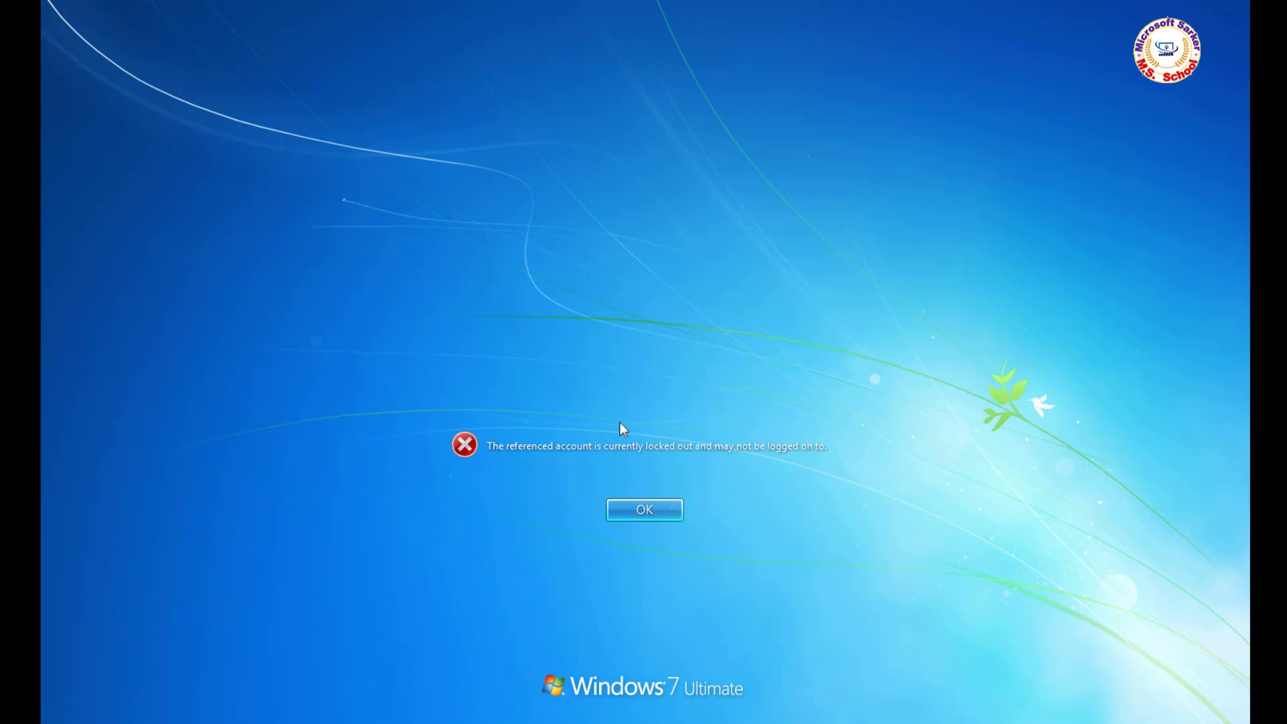
mouse_move(503, 459)
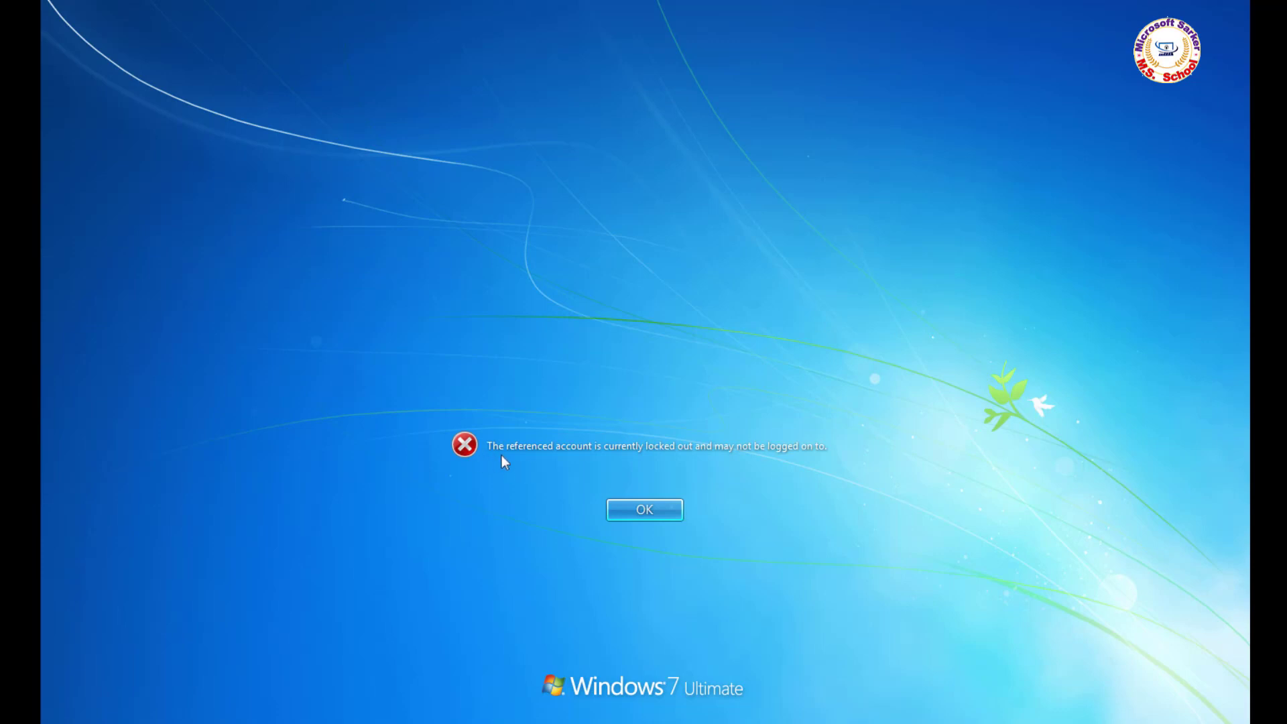
mouse_move(687, 463)
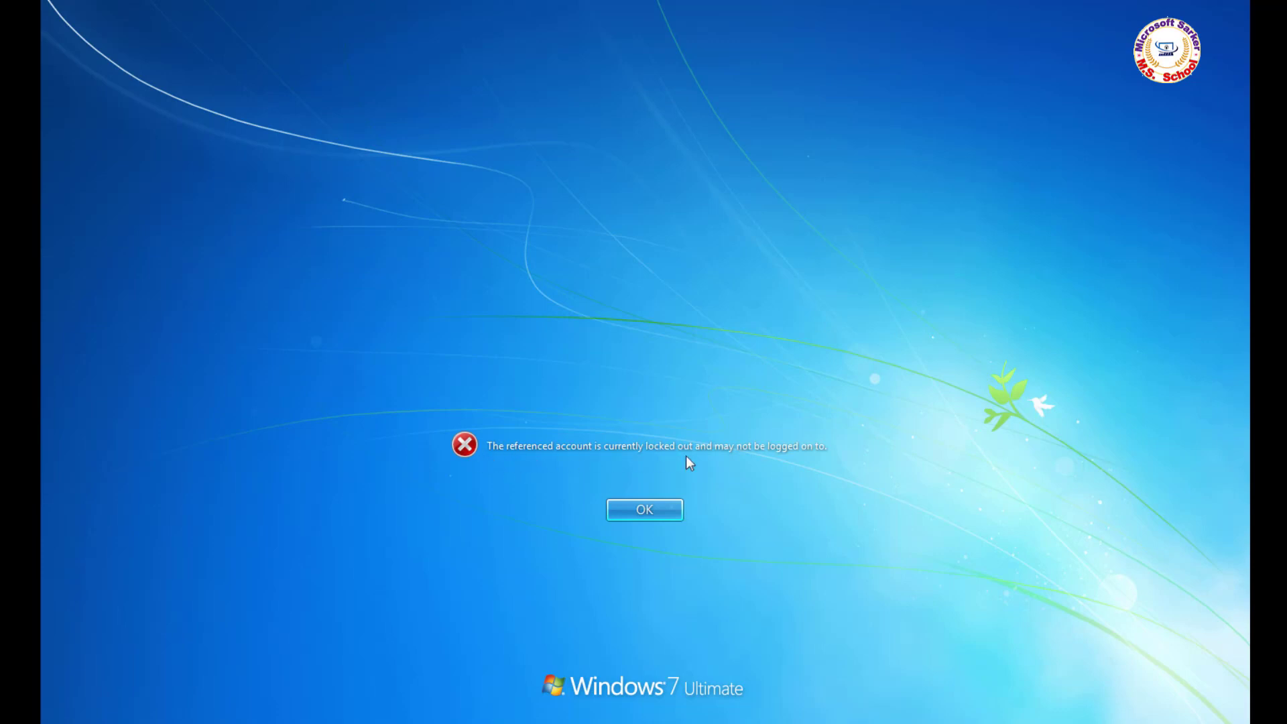
mouse_move(801, 460)
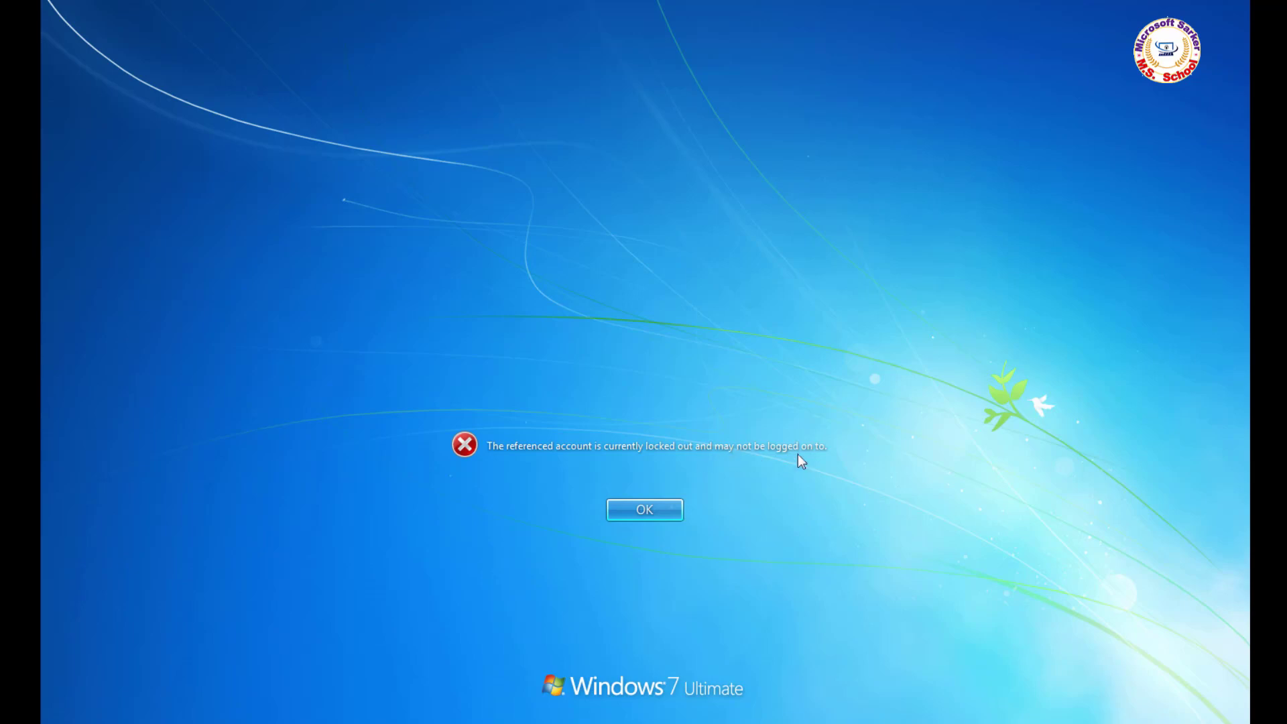
Dismiss the lockout message and restart the computer from the logon screen's power options.
left_click(643, 509)
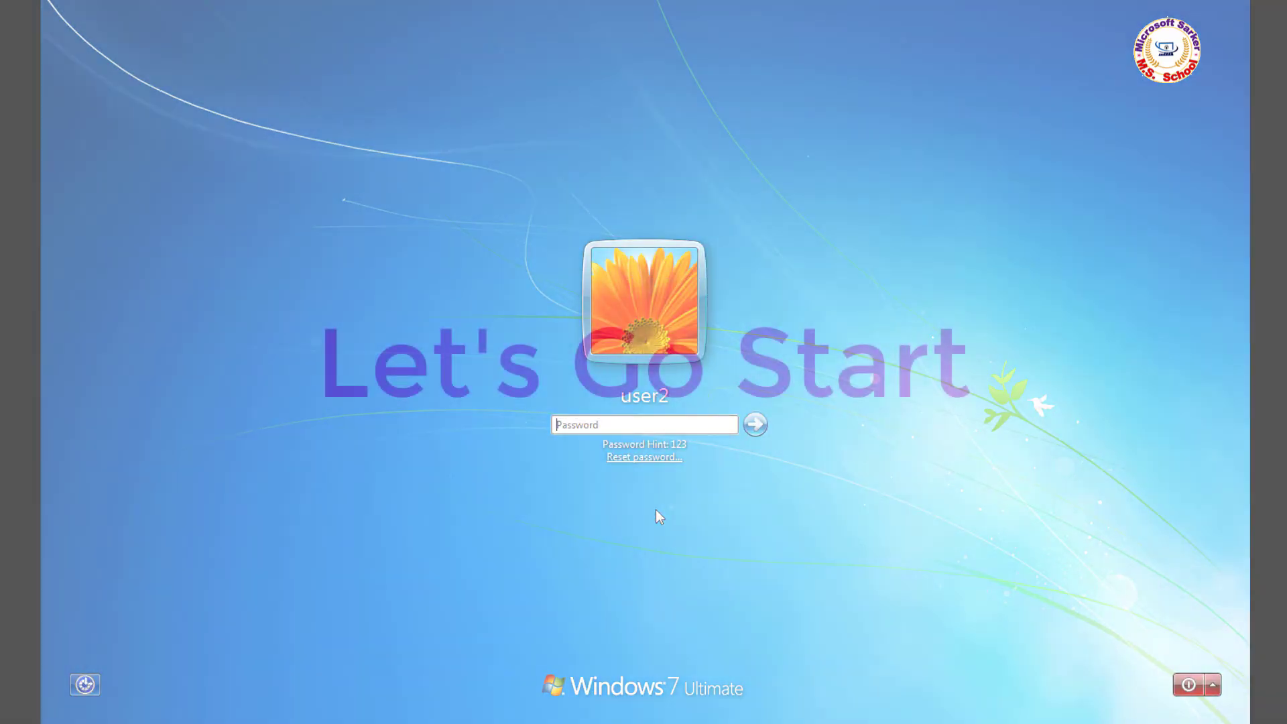
left_click(1211, 685)
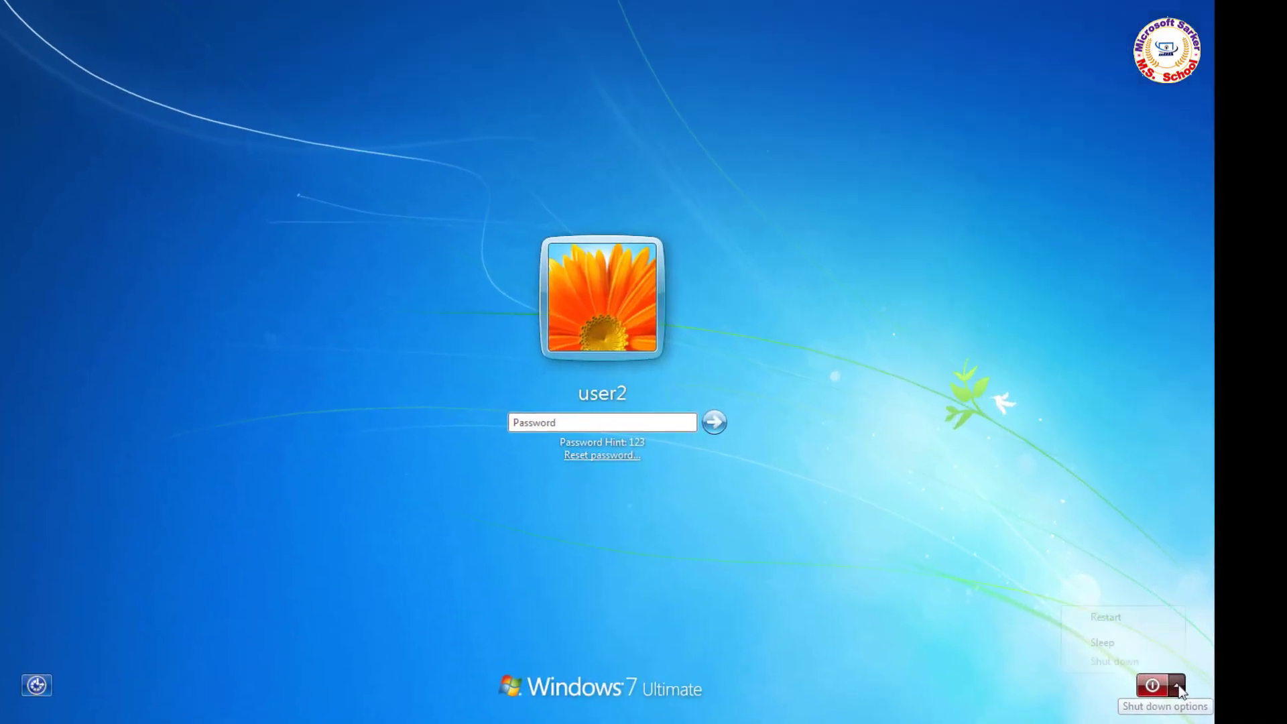
left_click(1176, 685)
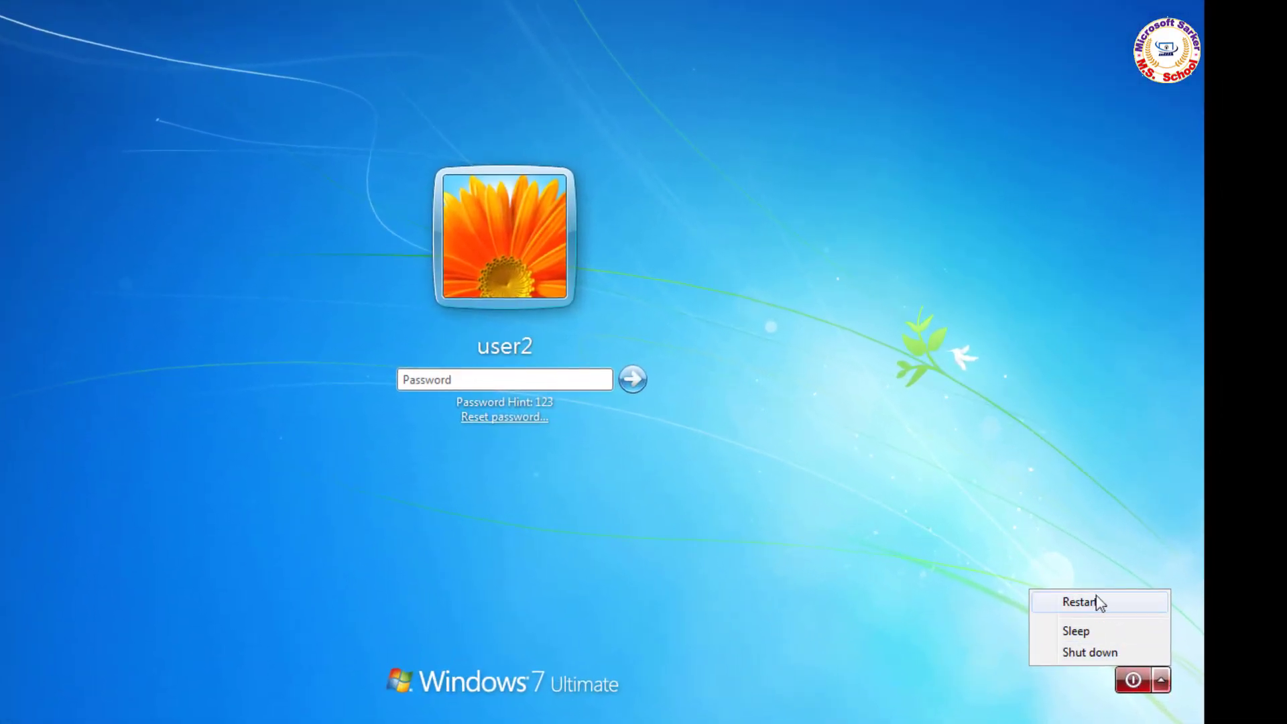
left_click(1088, 651)
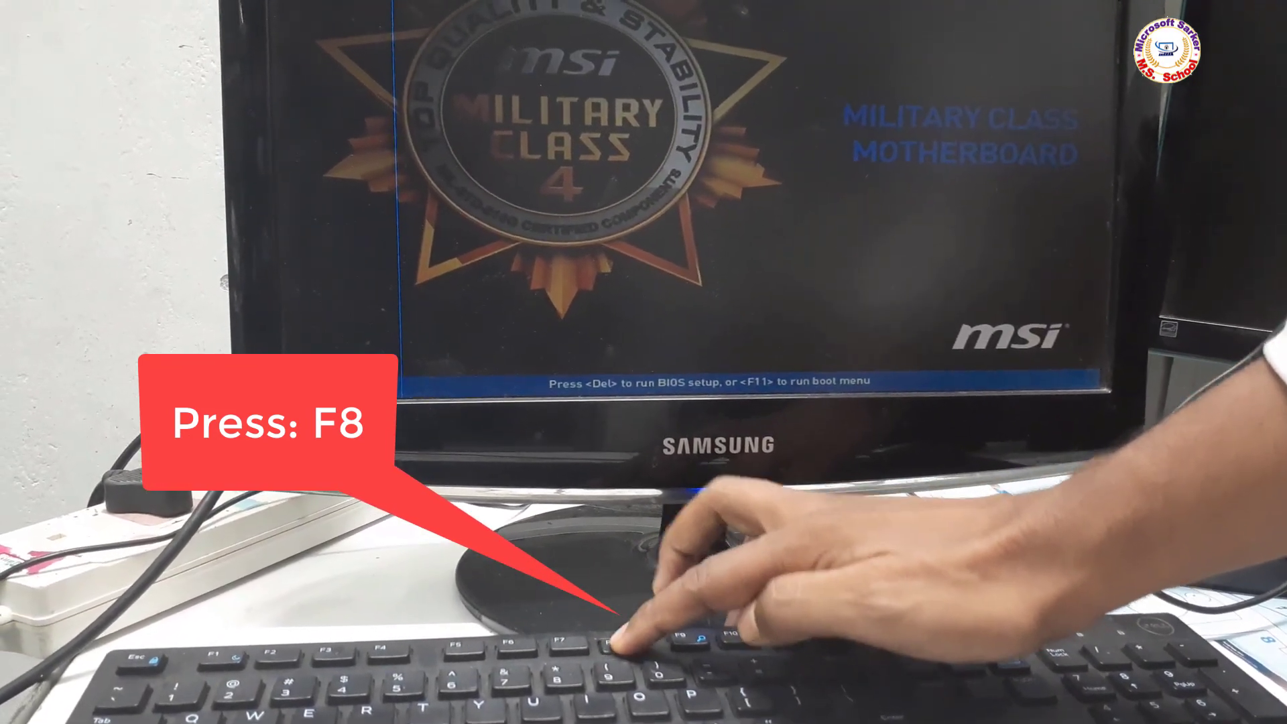
Interrupt startup with F8 during the MSI splash to request advanced boot options.
key("f8")
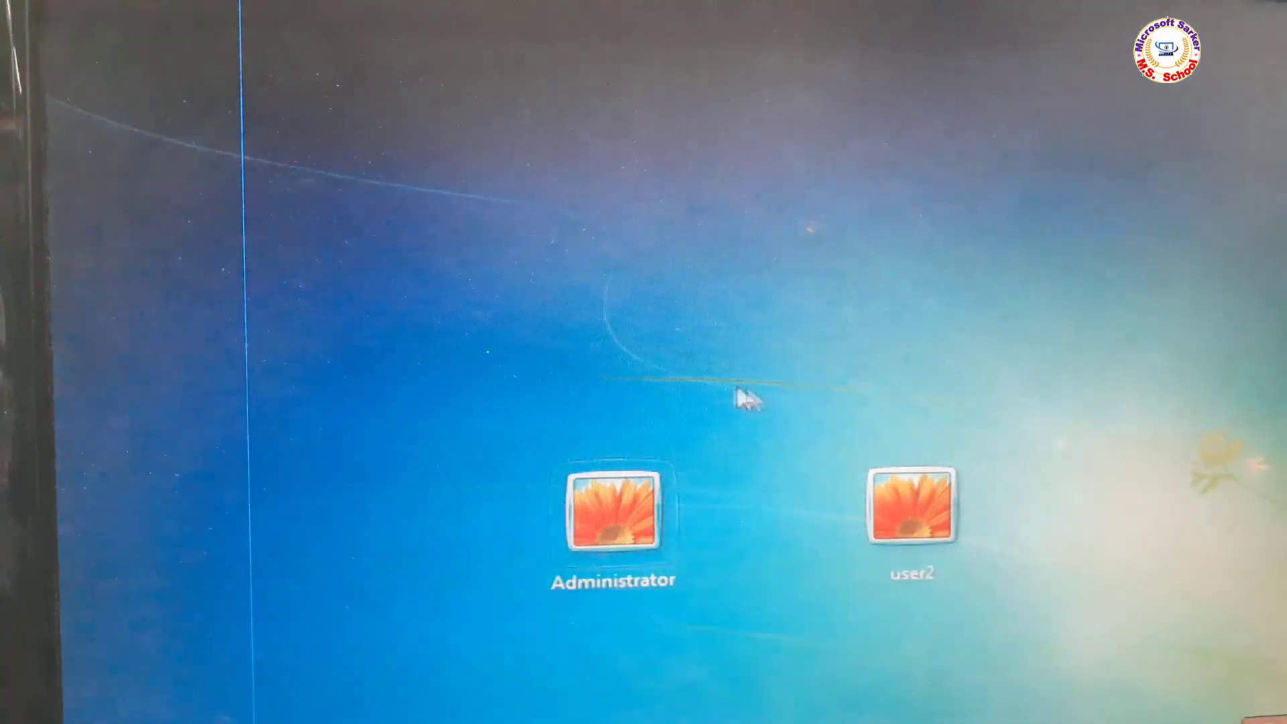
Sign in to the Administrator account with its password.
left_click(613, 513)
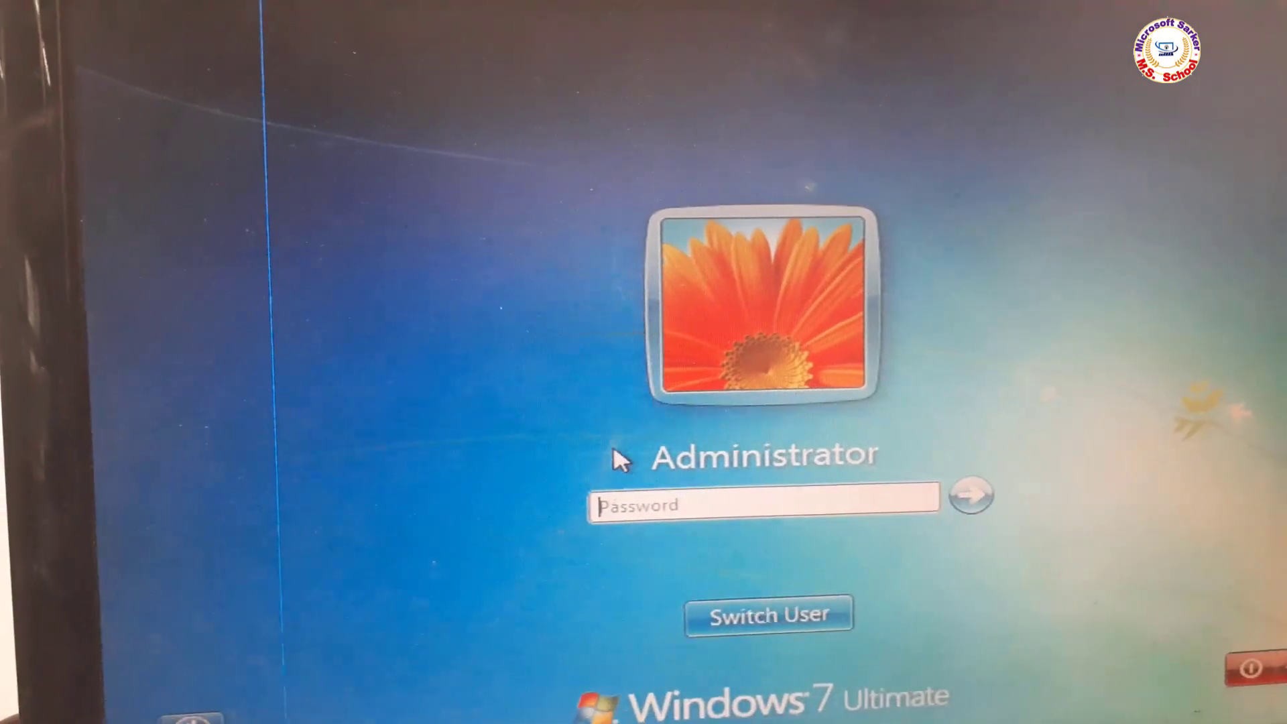
type("•••")
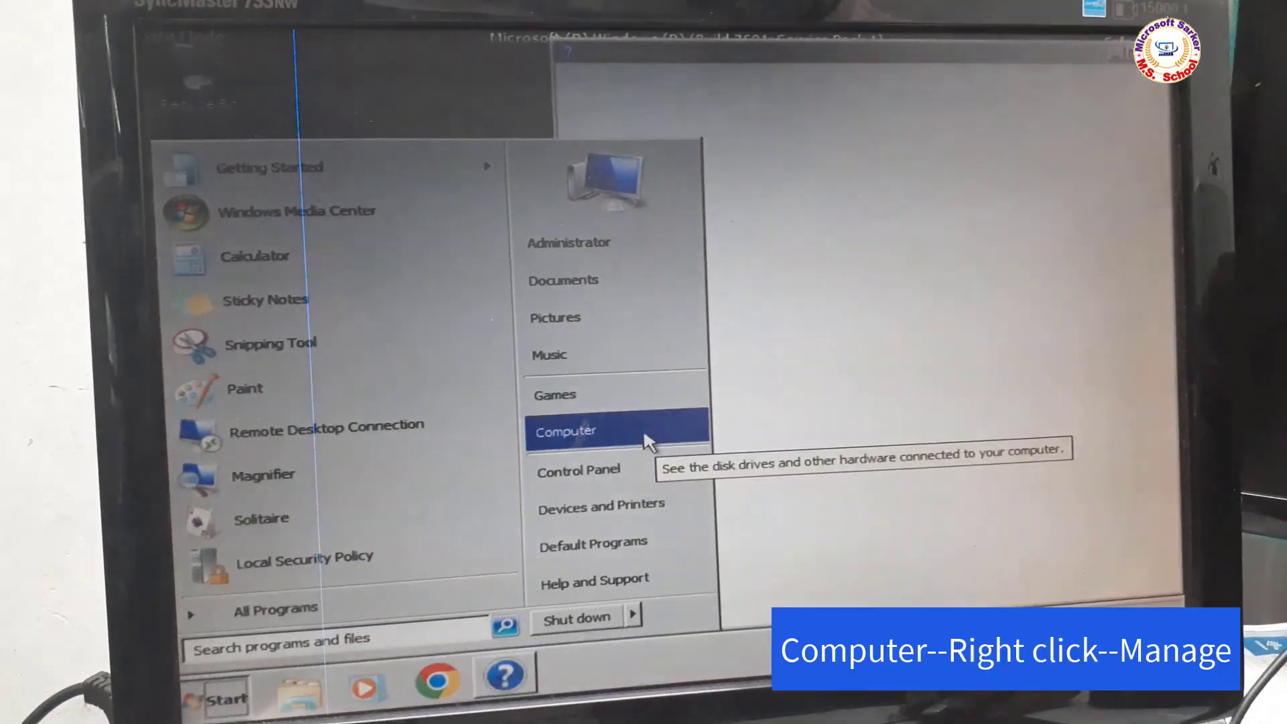
Launch Computer Management via Manage on the Computer entry.
right_click(564, 431)
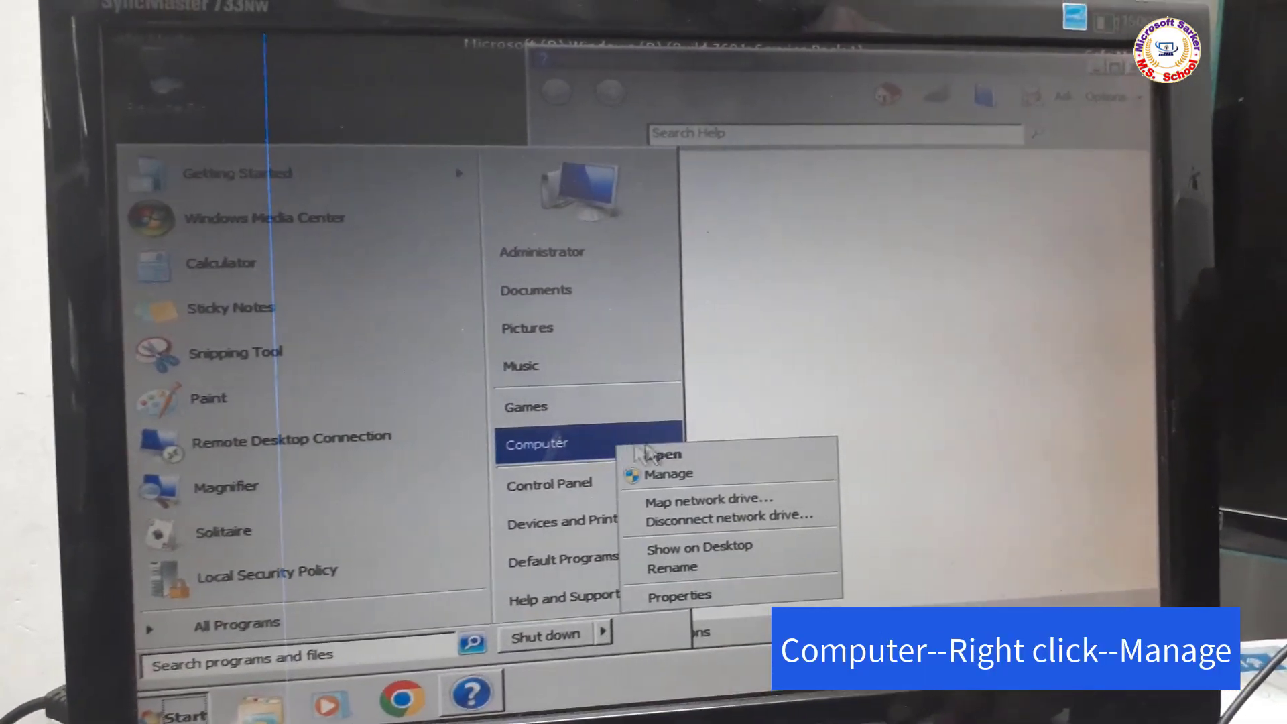
left_click(668, 473)
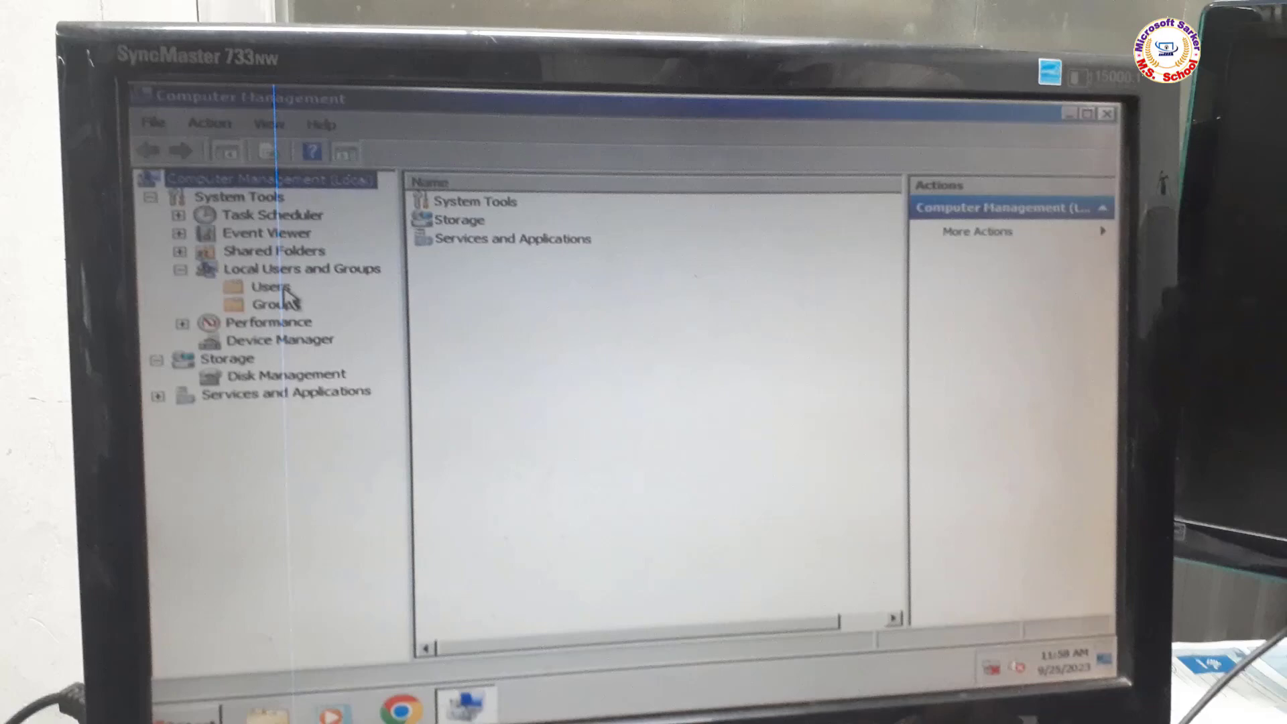
Clear 'Account is locked out' in user2's properties and confirm.
right_click(414, 209)
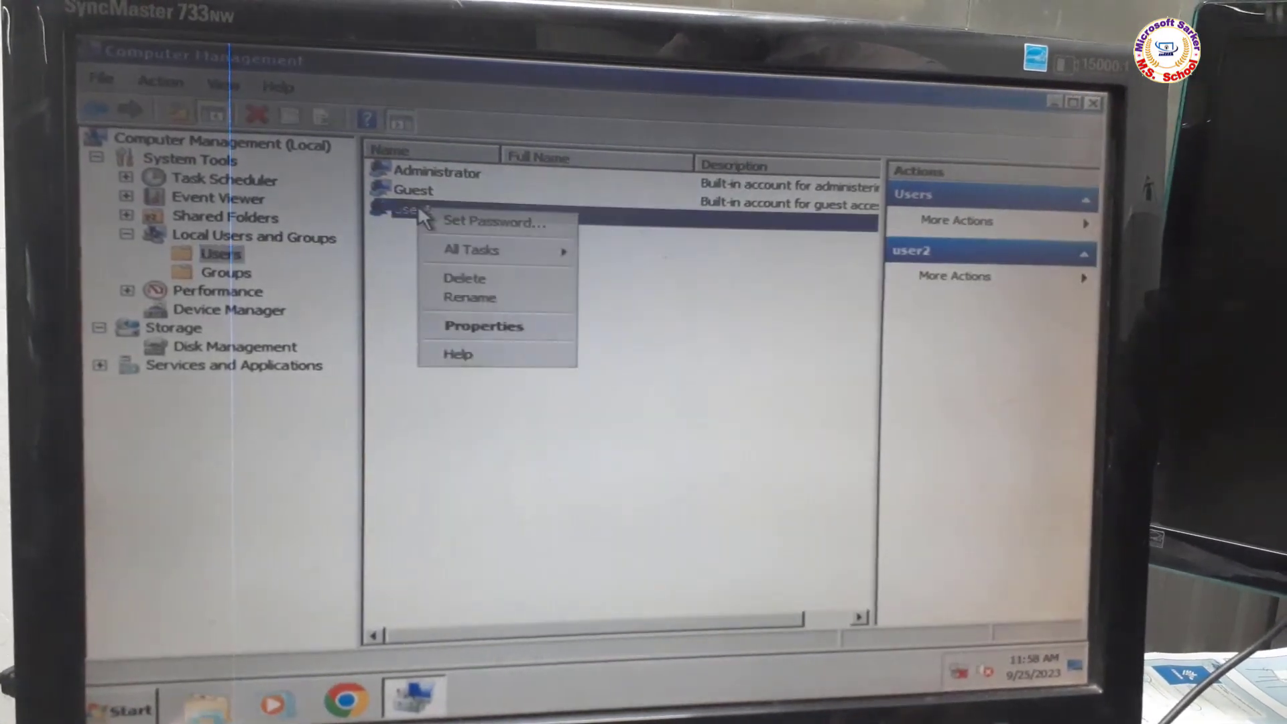
left_click(483, 324)
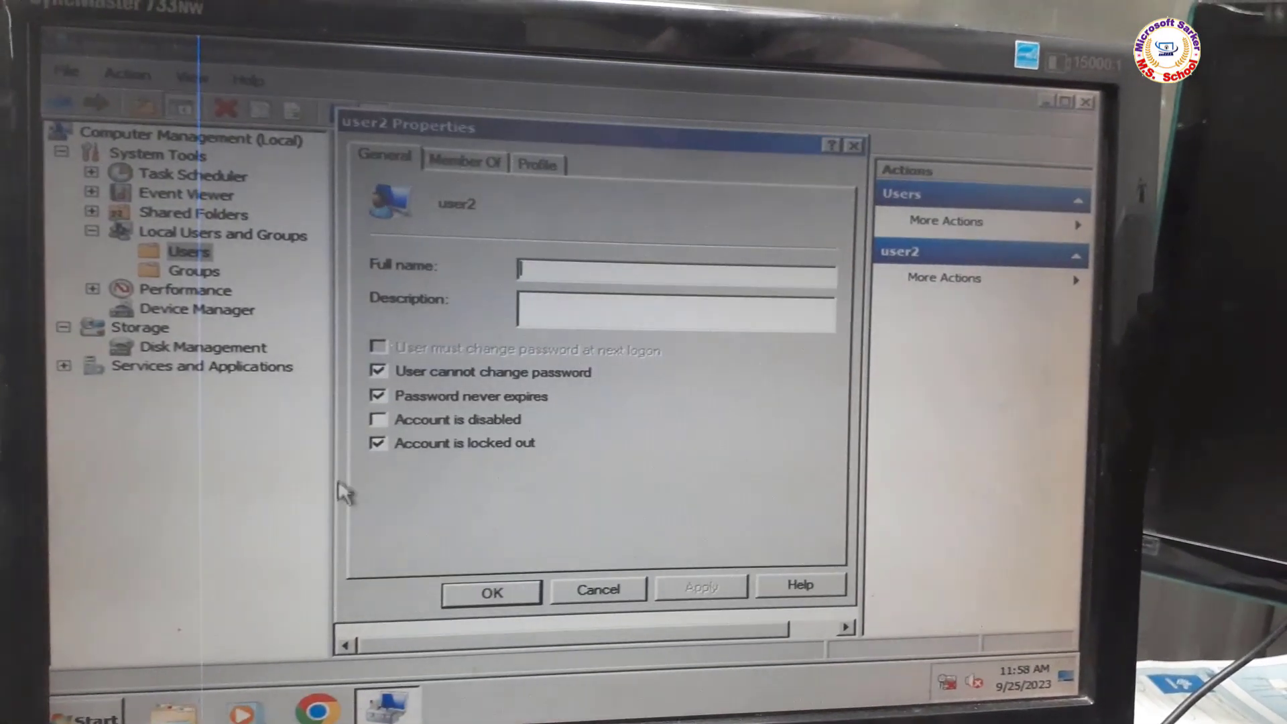
left_click(378, 442)
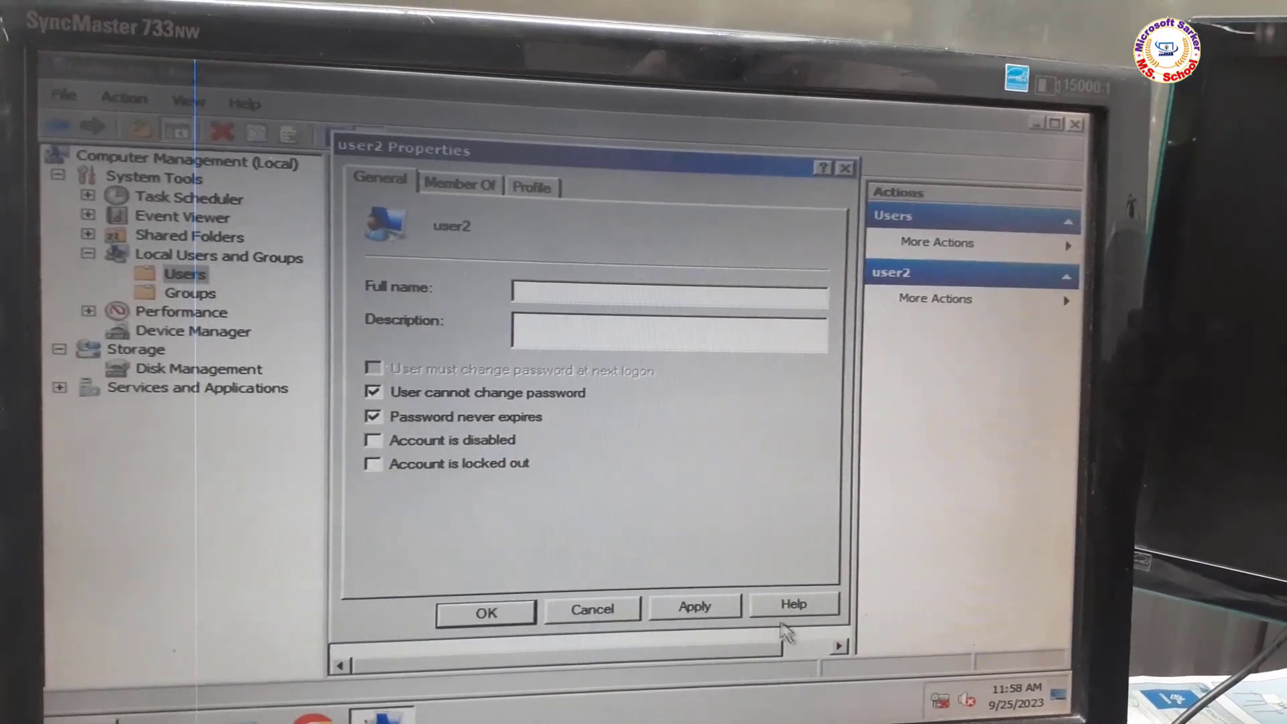
left_click(483, 612)
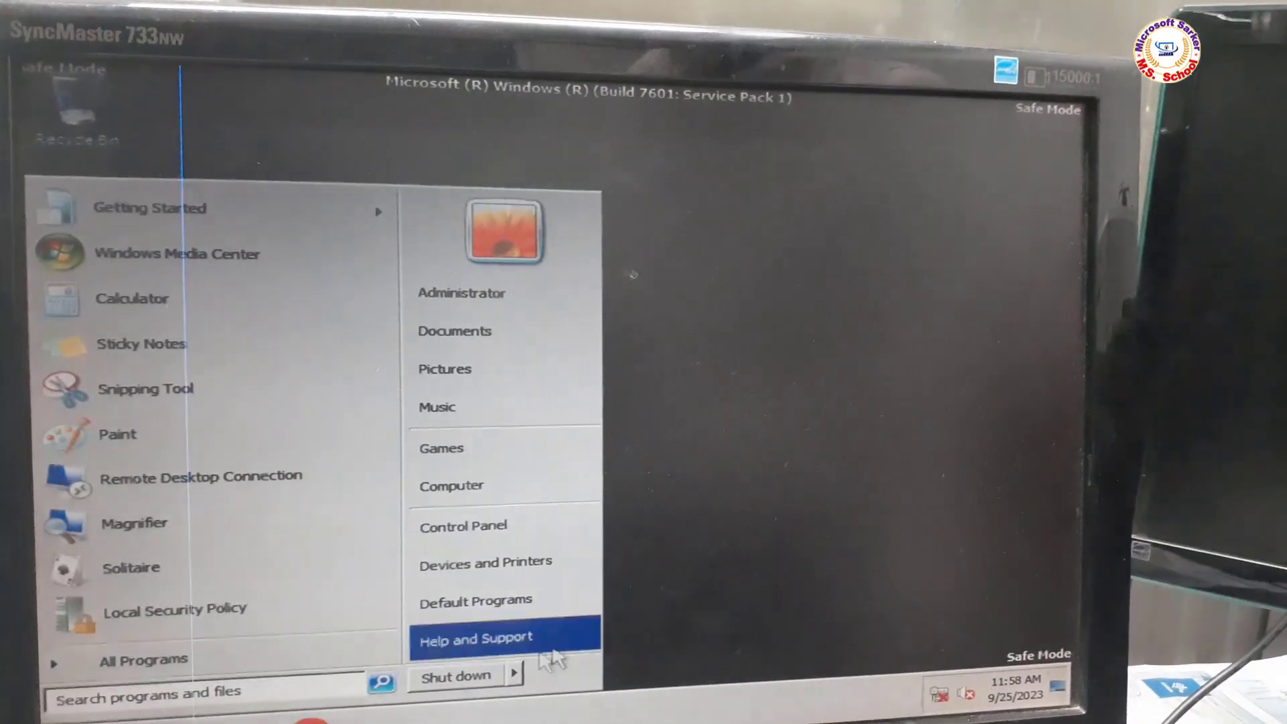
Log off the Administrator session and sign in as user2 to reach the desktop.
left_click(520, 674)
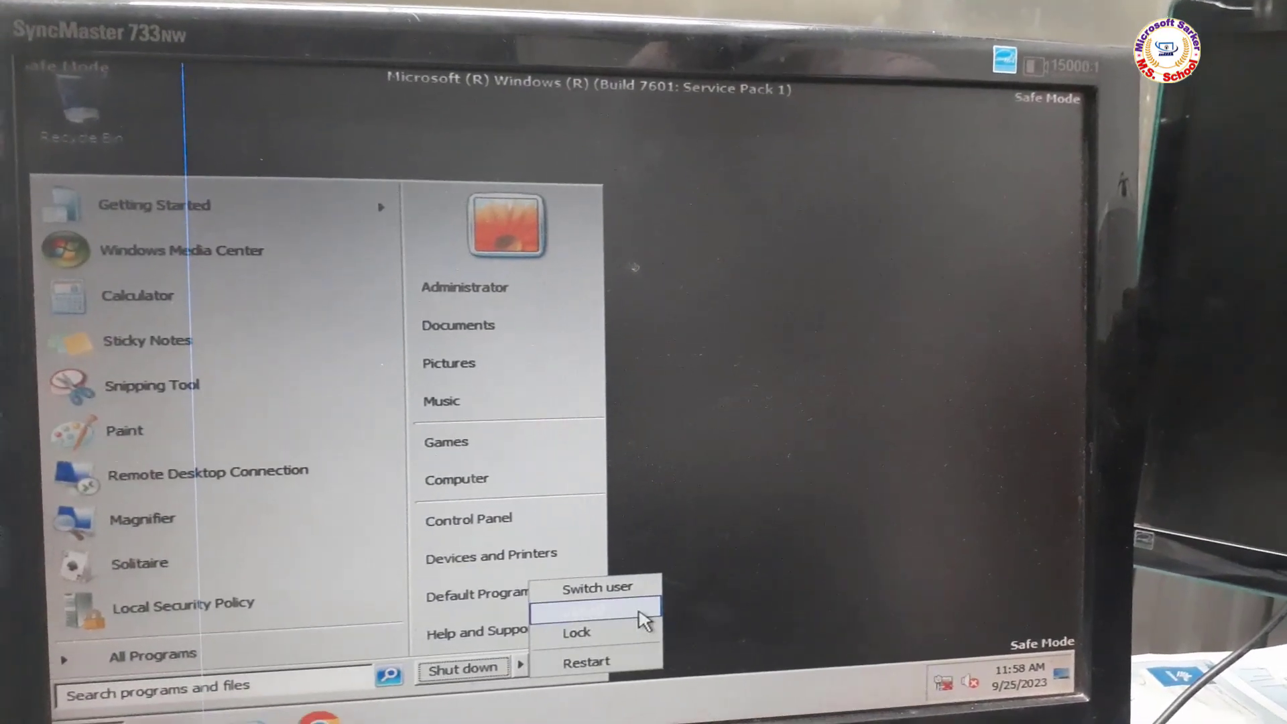
left_click(586, 661)
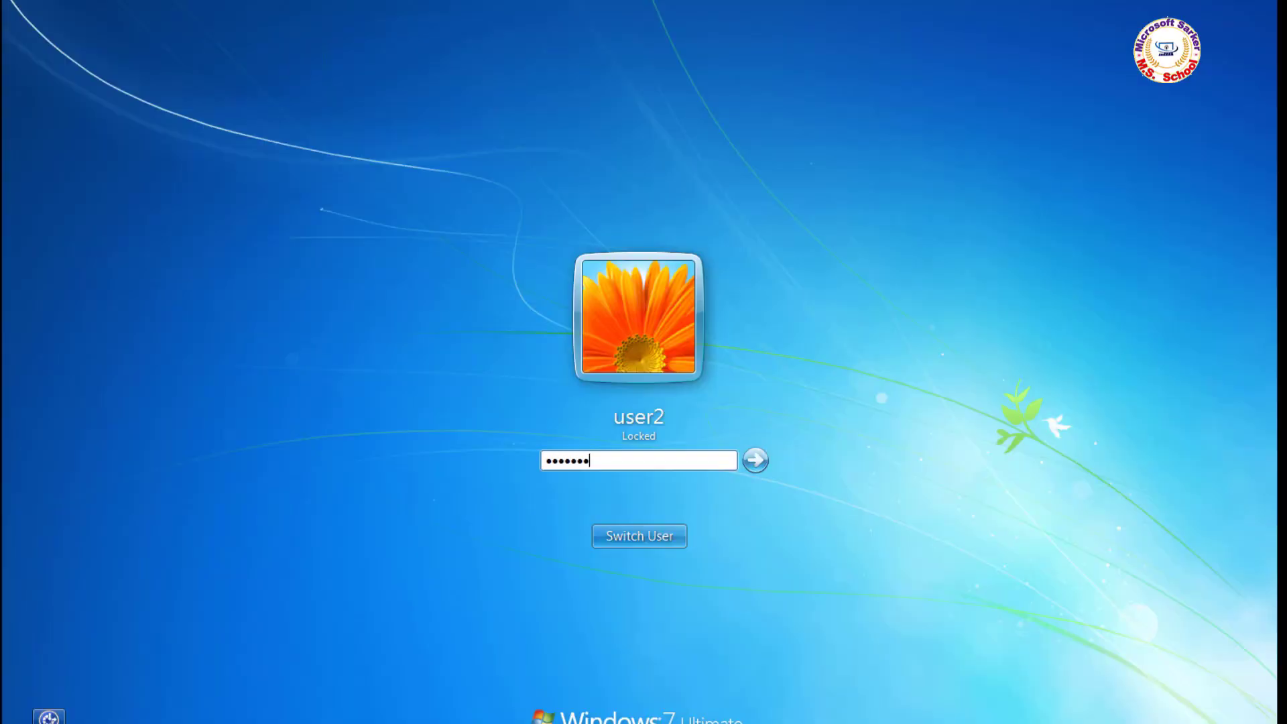
left_click(753, 460)
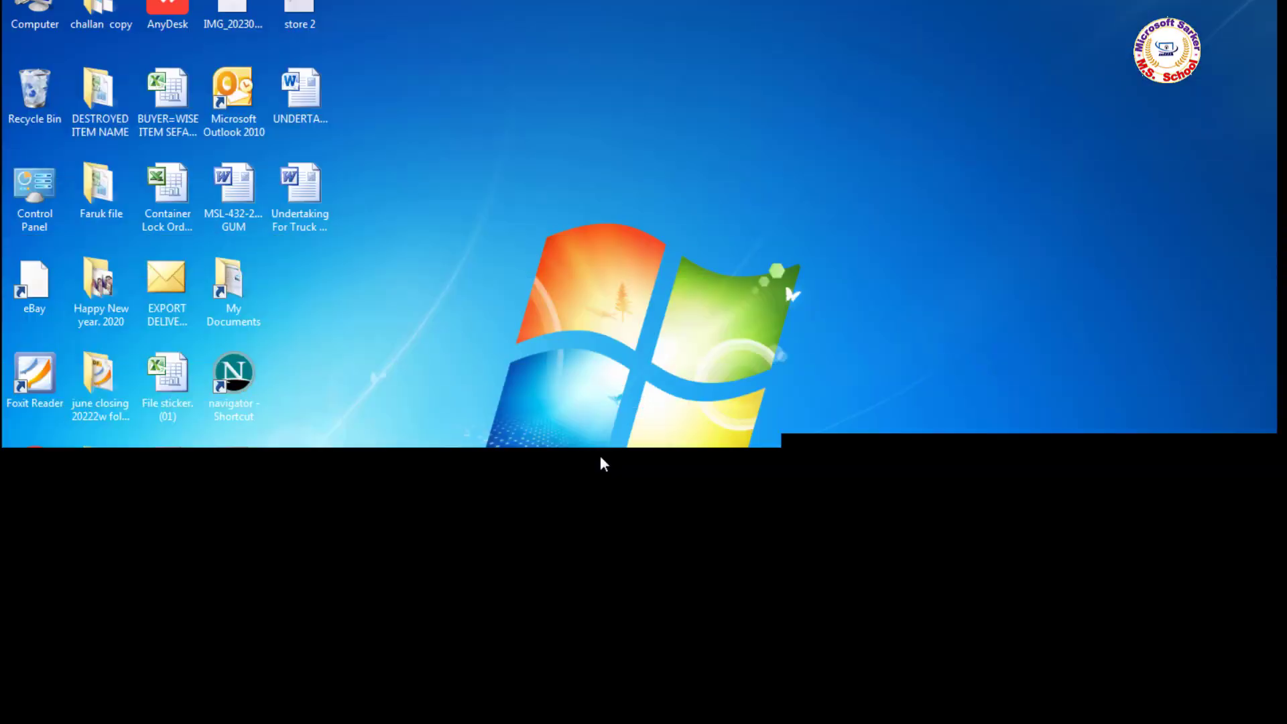